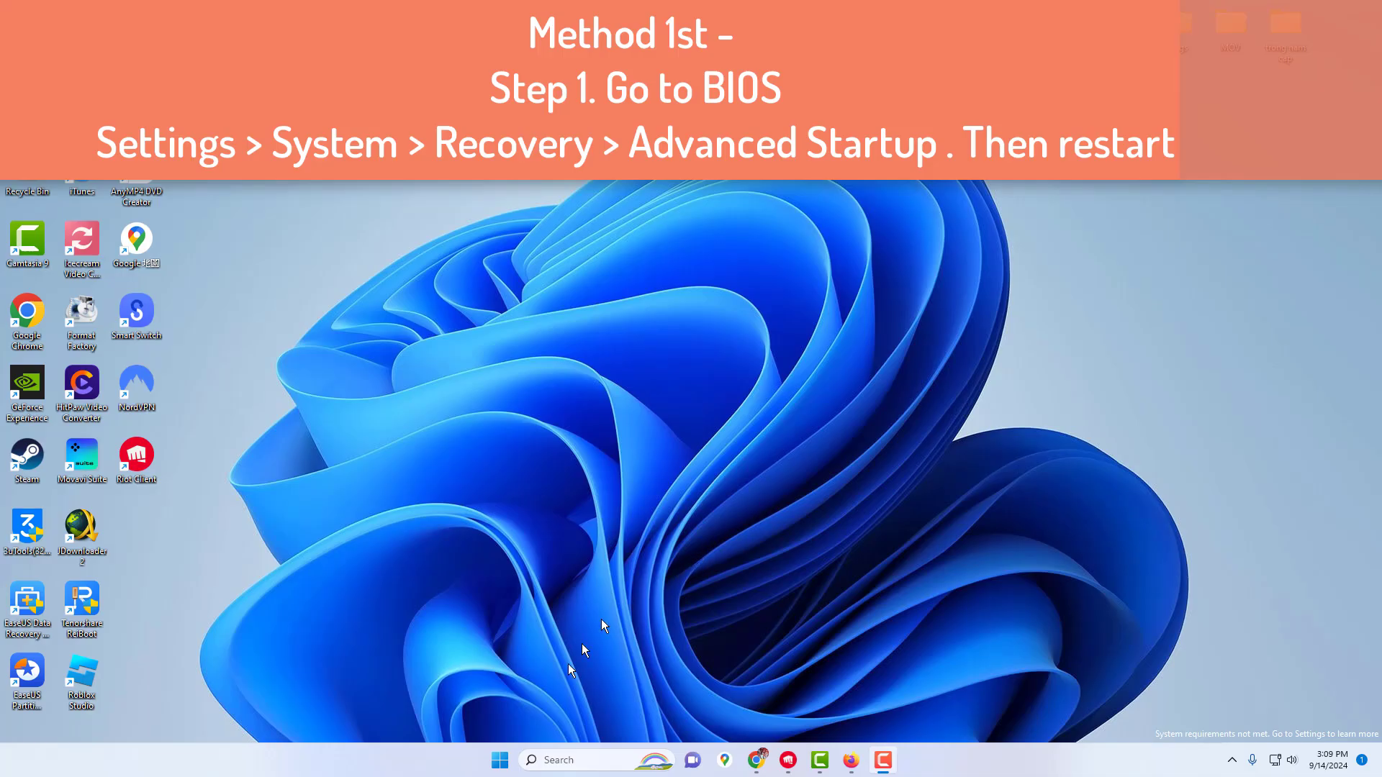
# Step: Reach the System Recovery page in Windows Settings showing the Advanced startup option
pyautogui.click(500, 761)
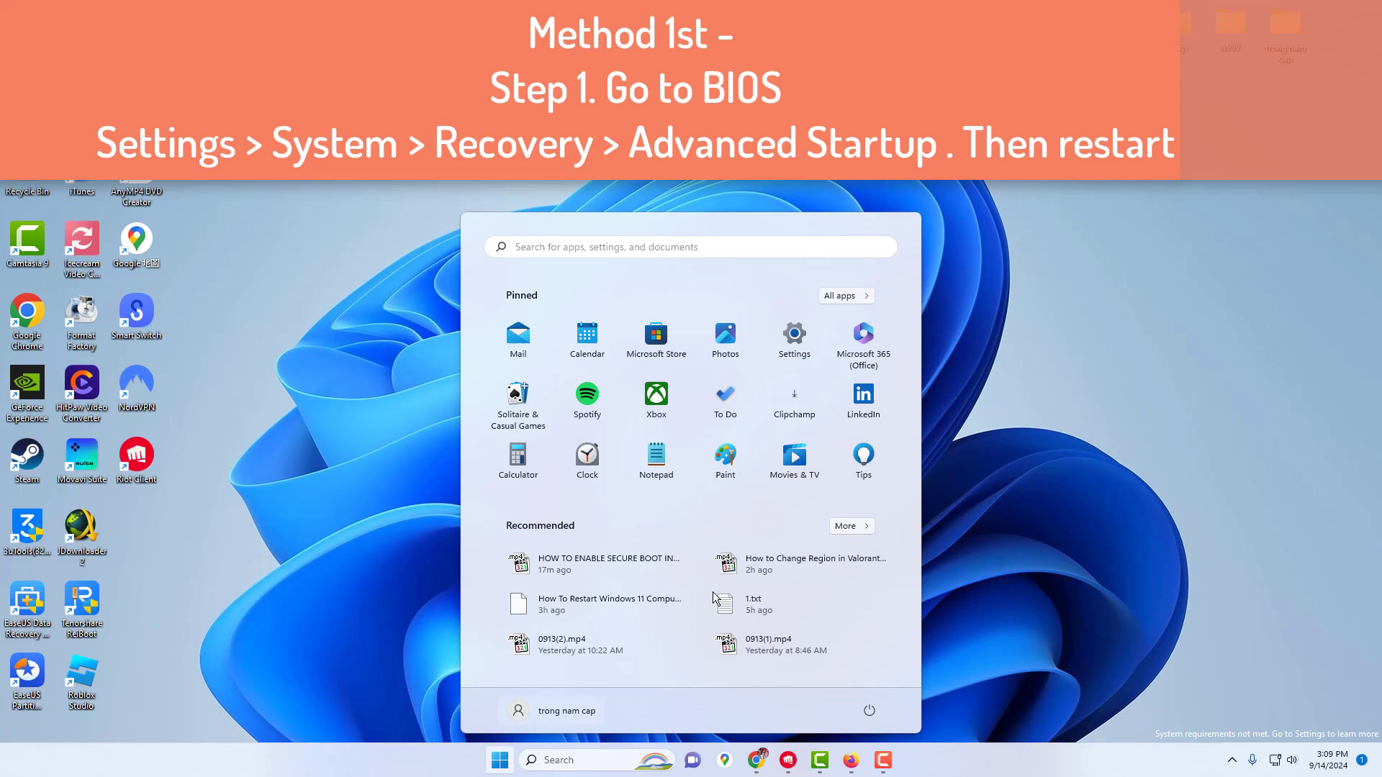
pyautogui.click(792, 335)
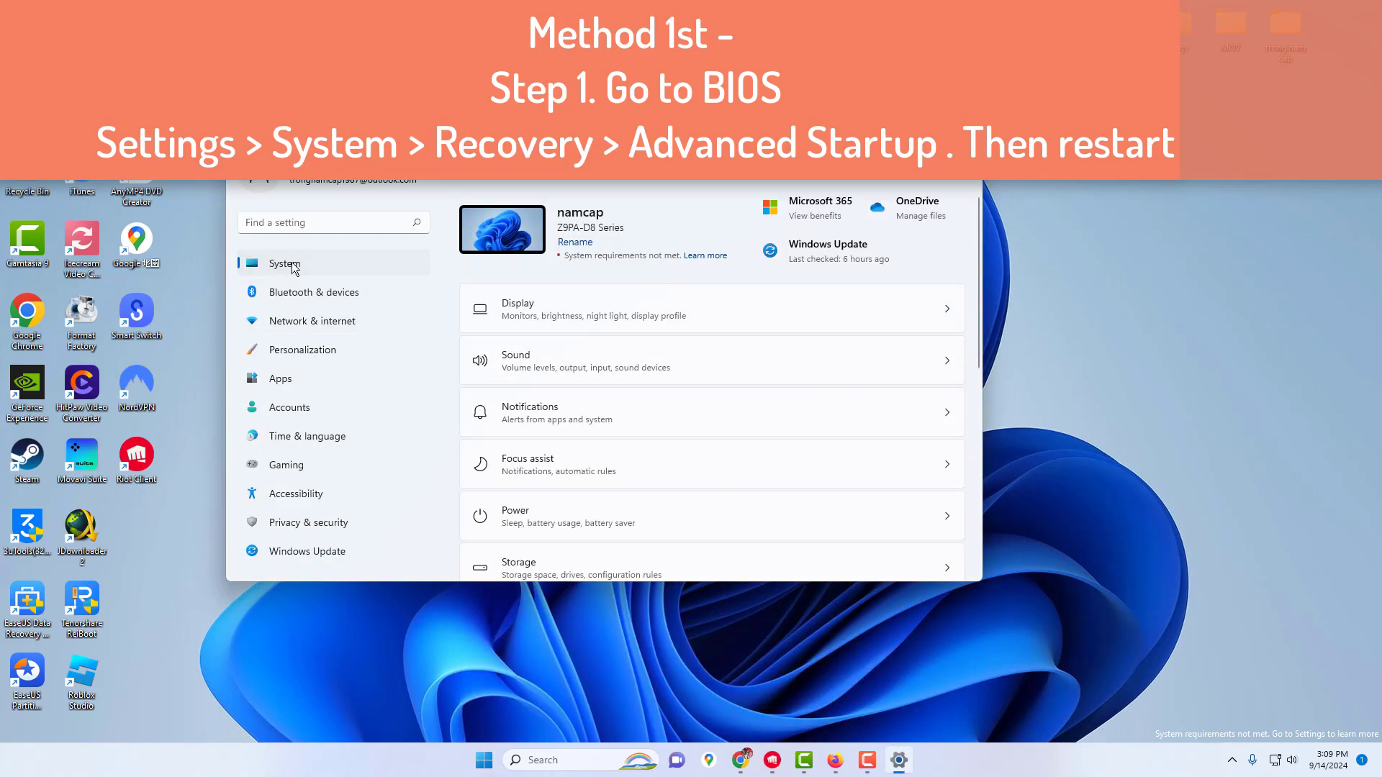
pyautogui.scroll(-3)
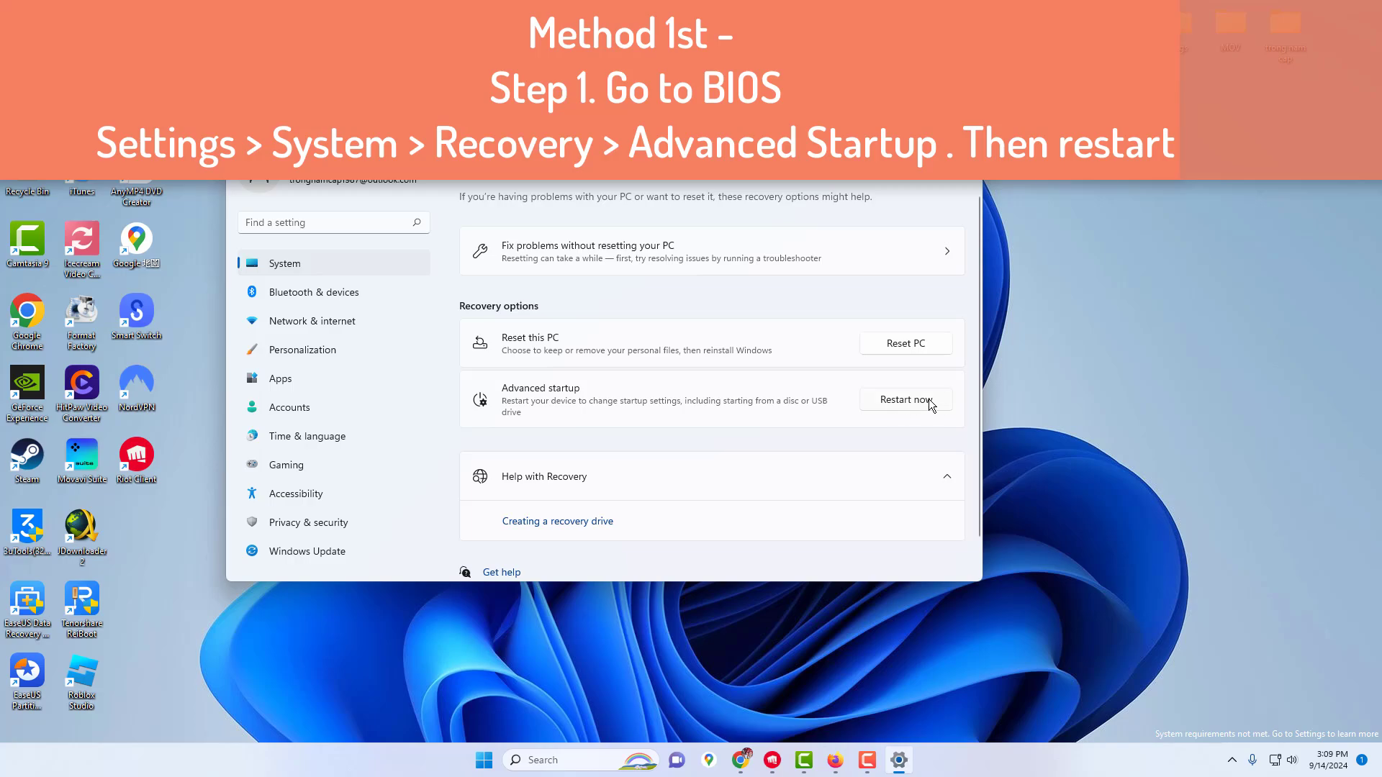
# Step: Restart via Troubleshoot > Advanced options > UEFI Firmware Settings into the BIOS
pyautogui.click(906, 398)
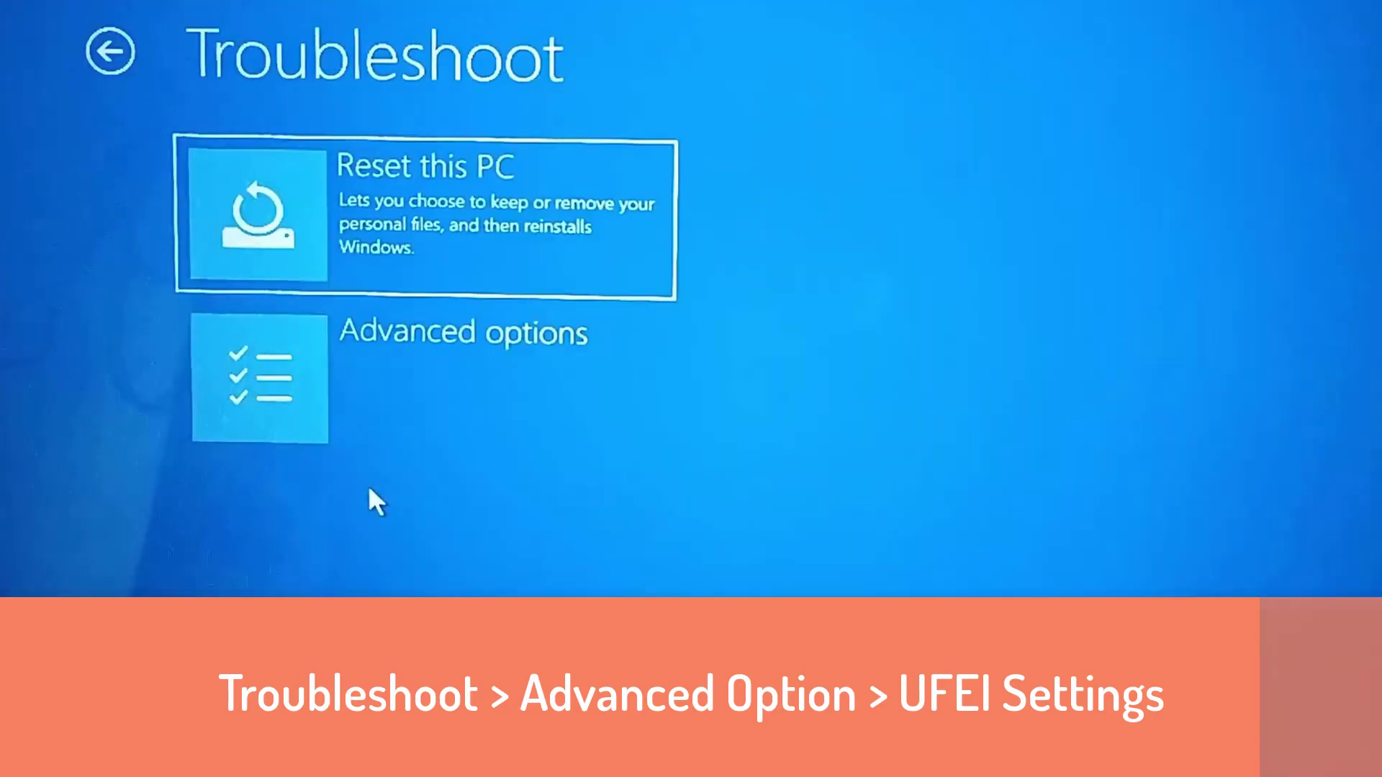
pyautogui.click(259, 379)
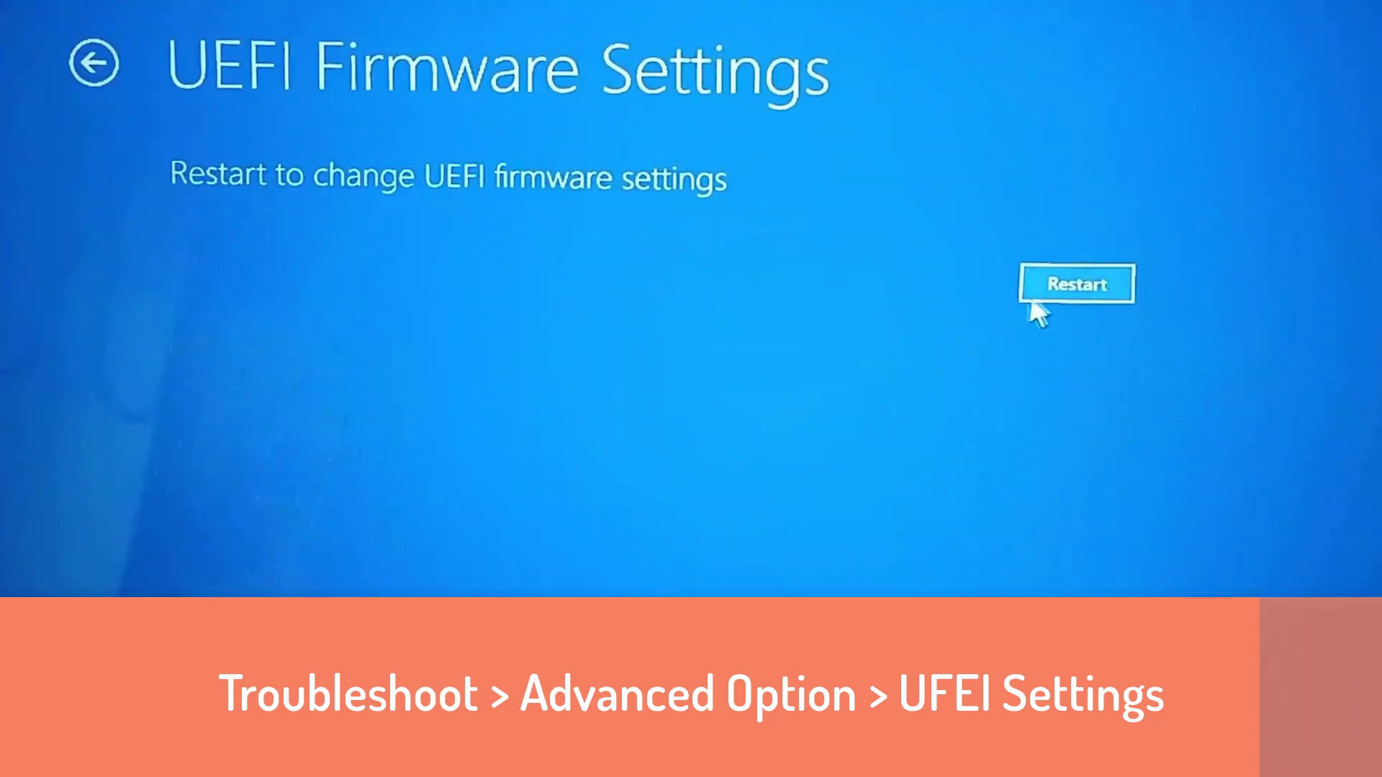
pyautogui.click(1077, 283)
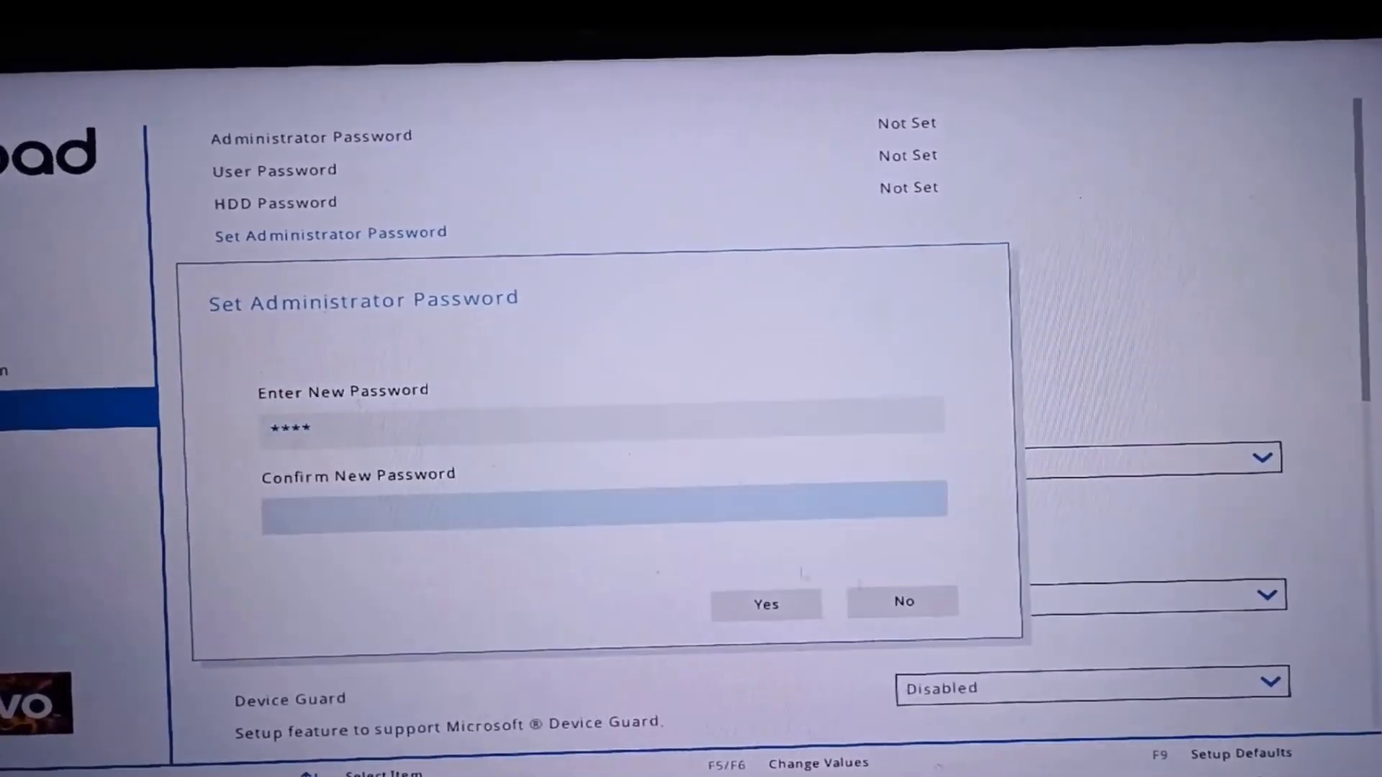
# Step: Confirm the new administrator password under Security and return to the security settings
pyautogui.click(451, 614)
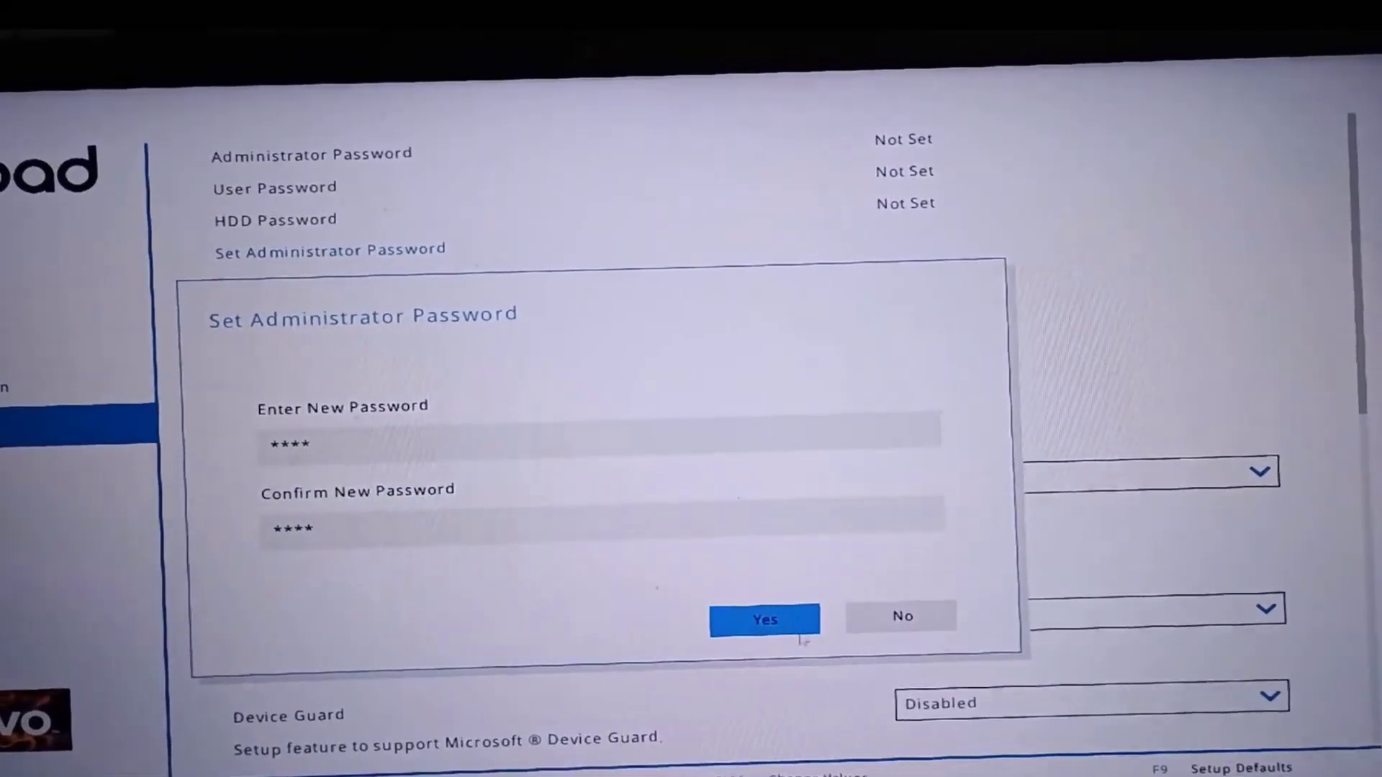
pyautogui.click(763, 619)
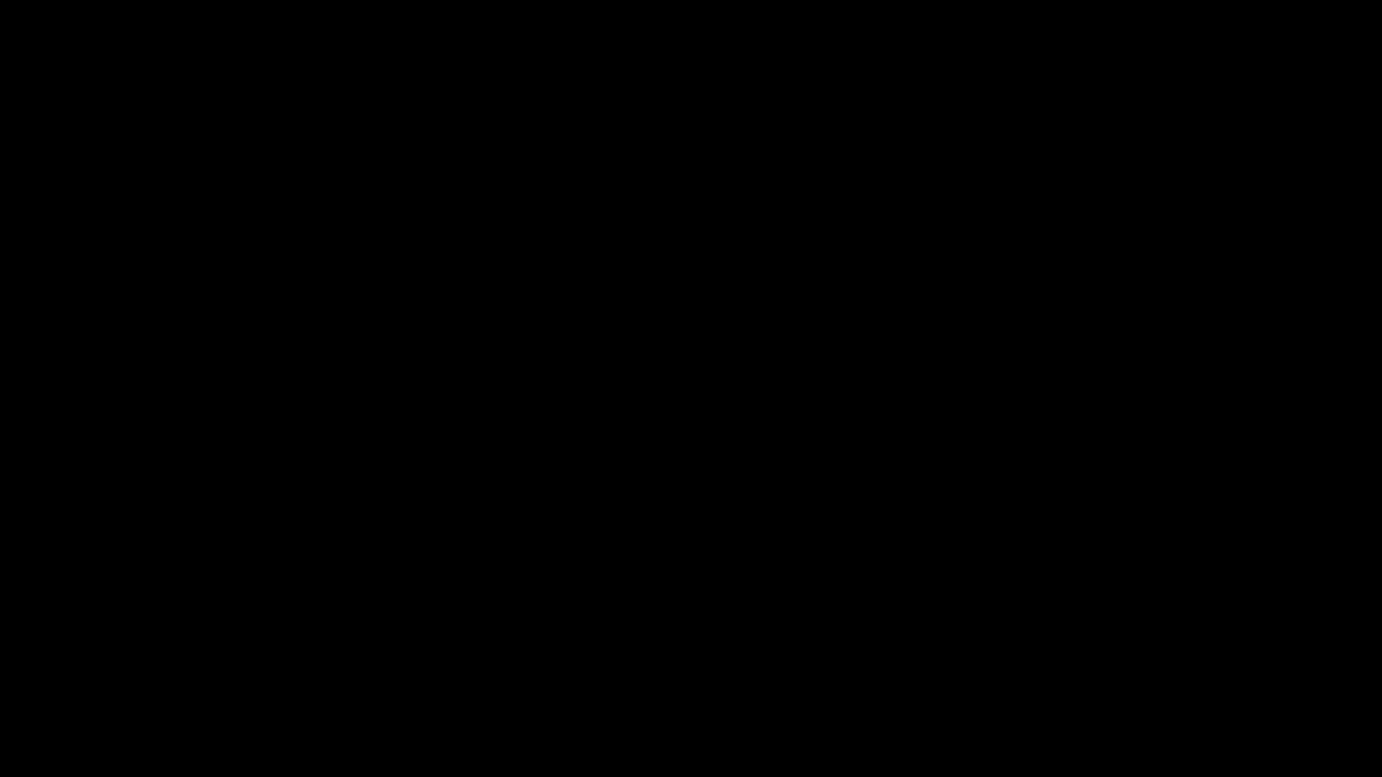
pyautogui.click(1084, 344)
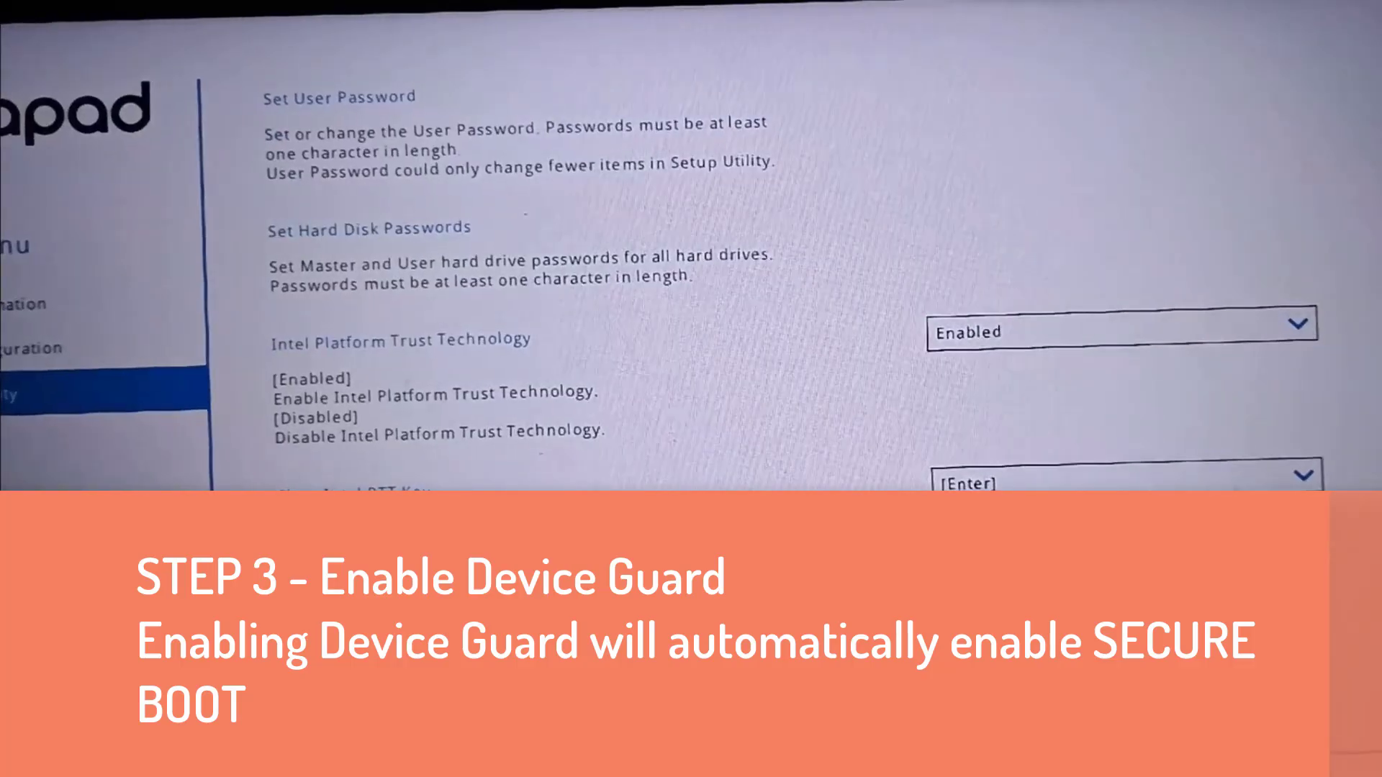
# Step: Set Device Guard to Enabled, accept the Setup Confirmation, and set Secure Boot to Enabled
pyautogui.scroll(-3)
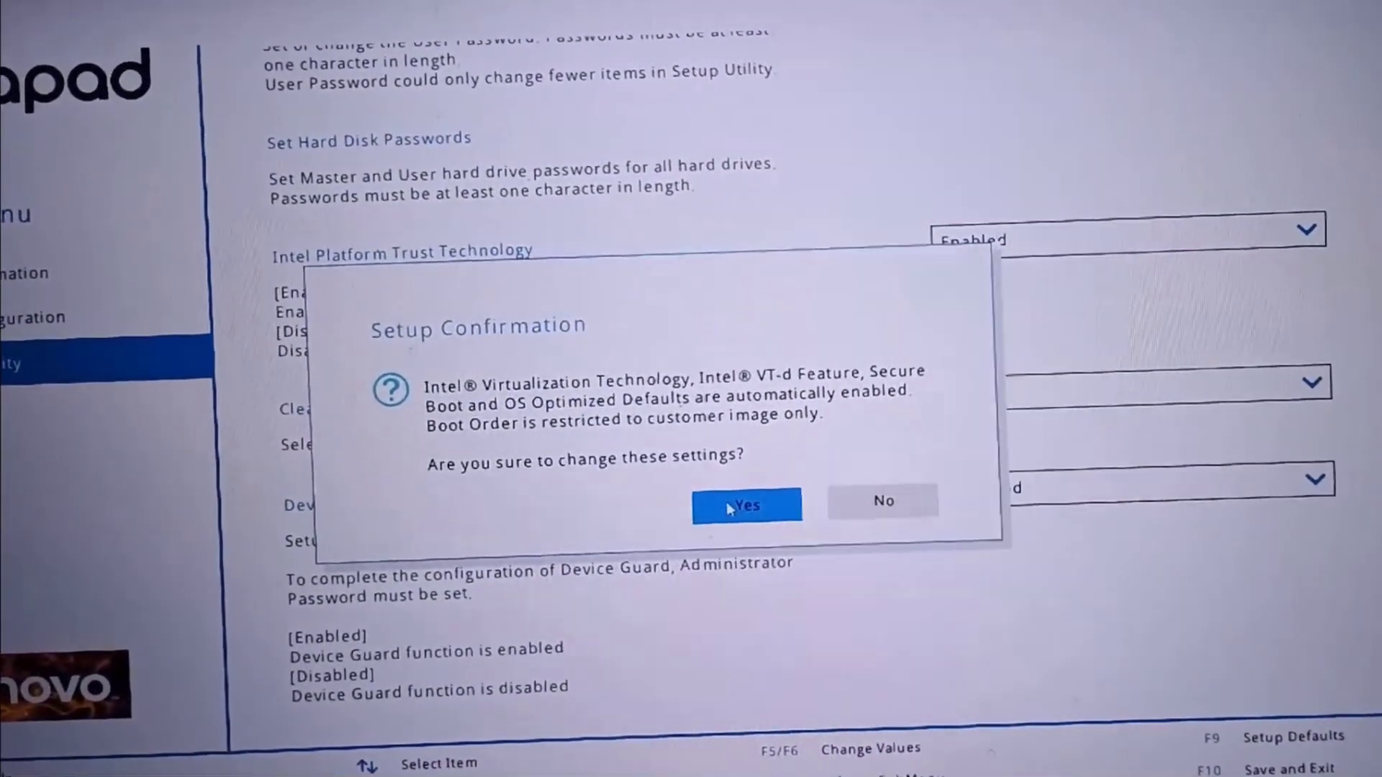
pyautogui.click(746, 506)
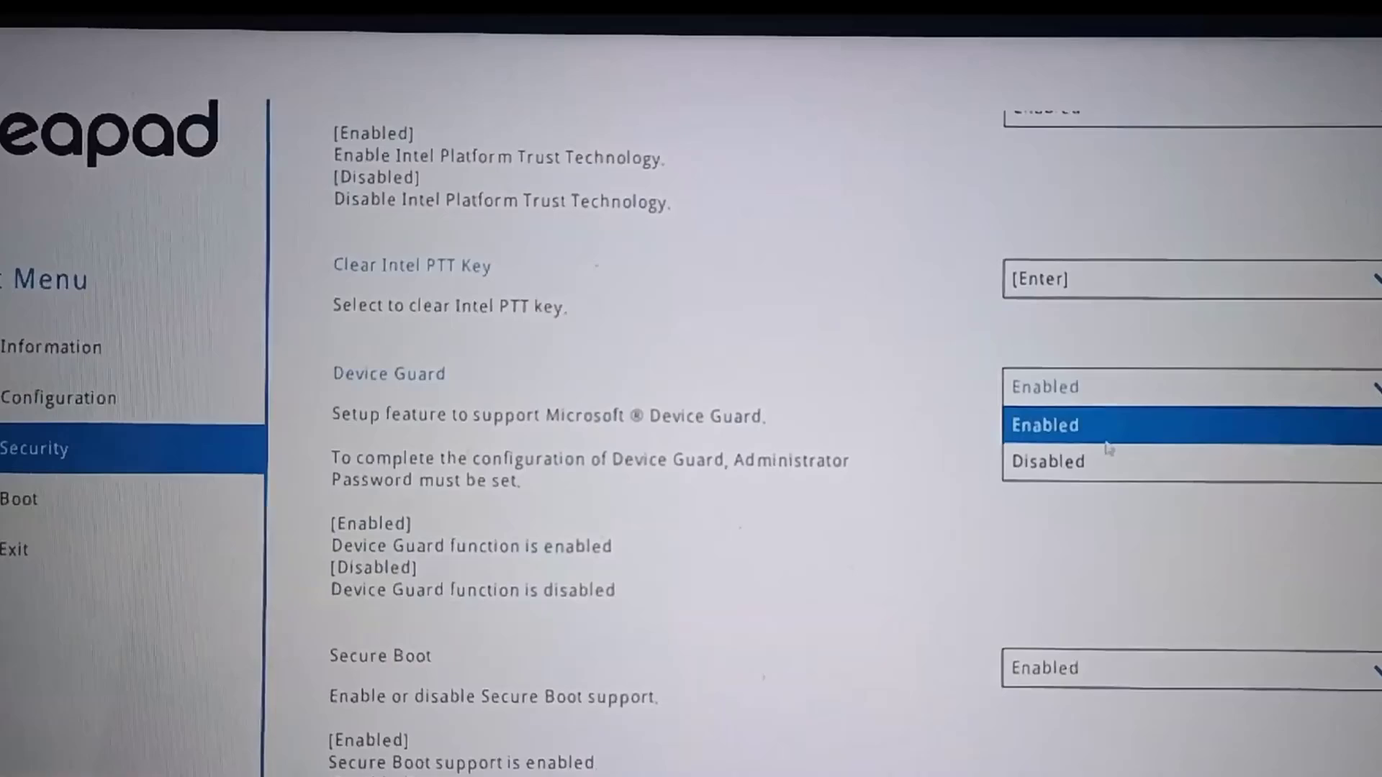
pyautogui.click(1048, 461)
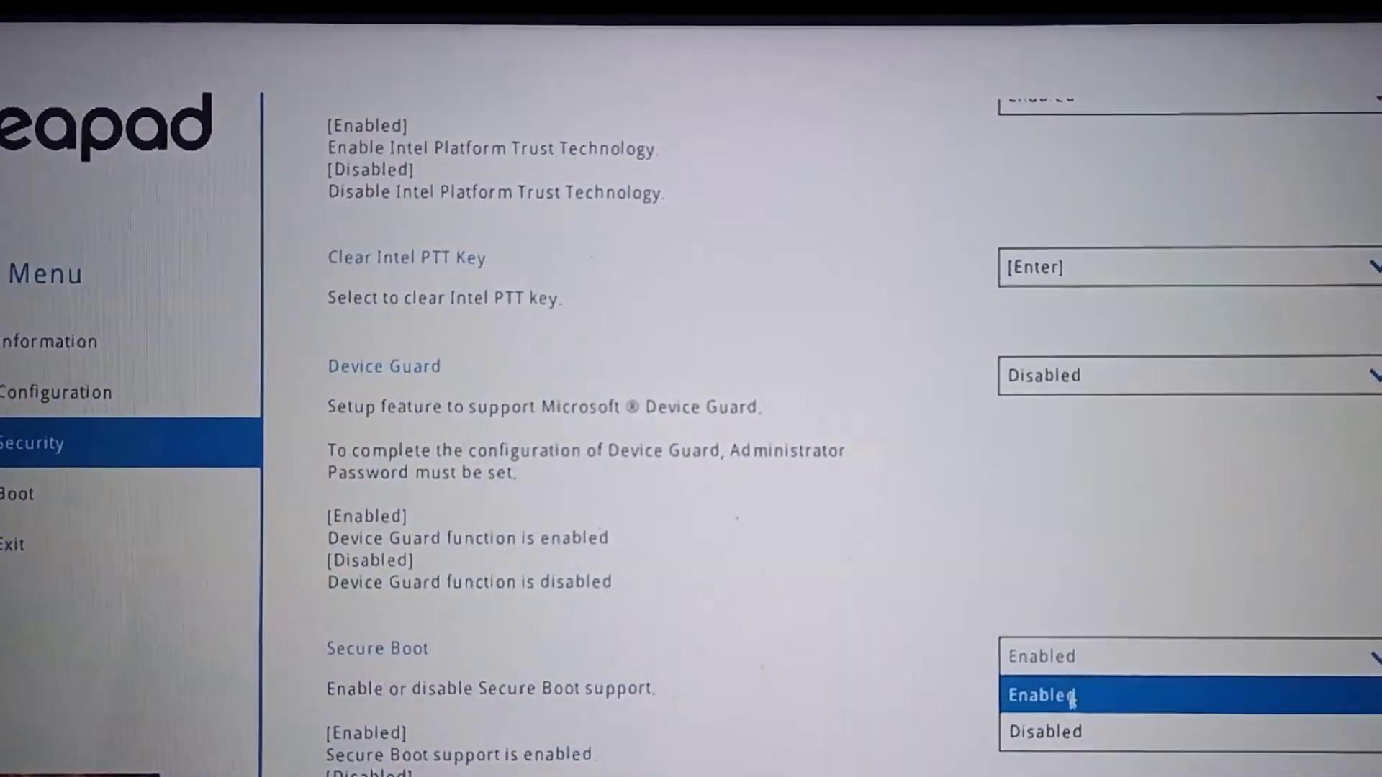
pyautogui.click(1046, 732)
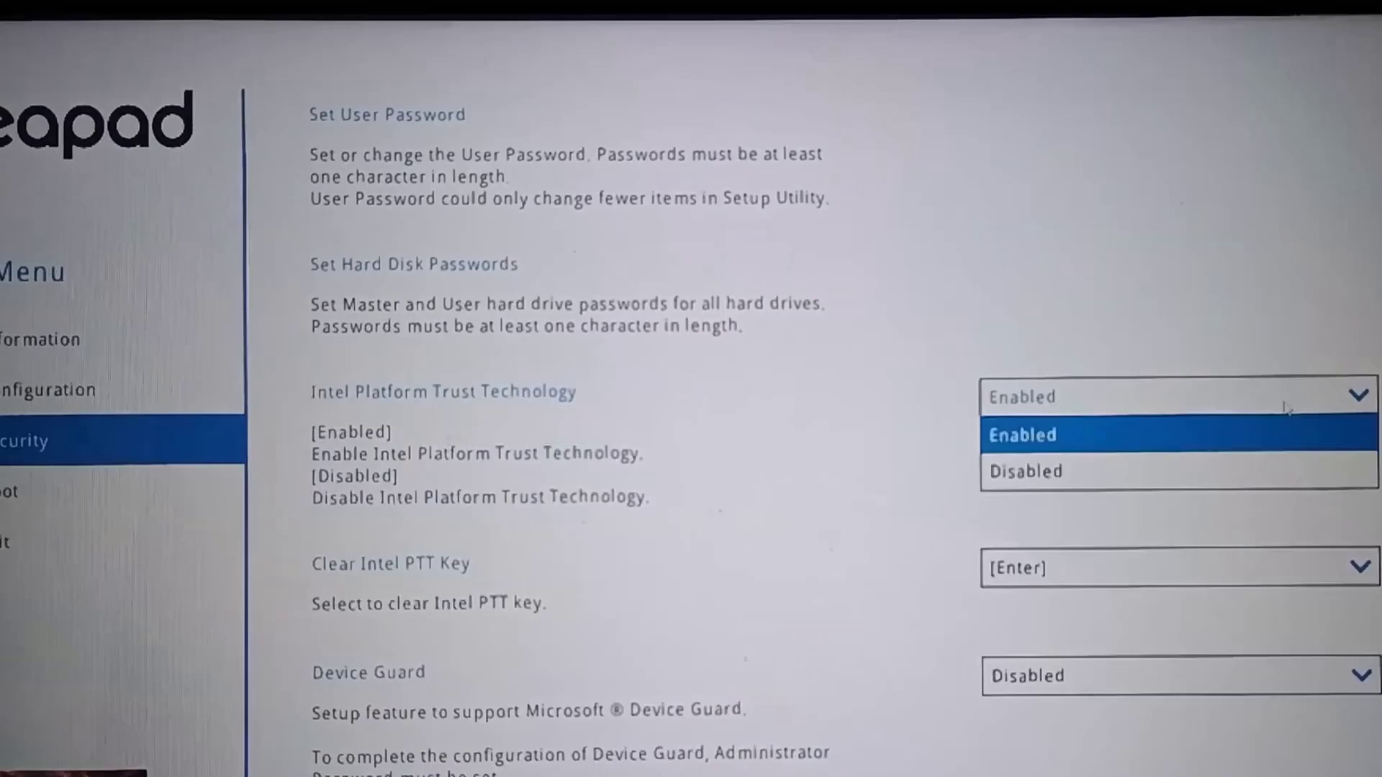
# Step: Set Intel Platform Trust Technology to Disabled
pyautogui.click(1025, 473)
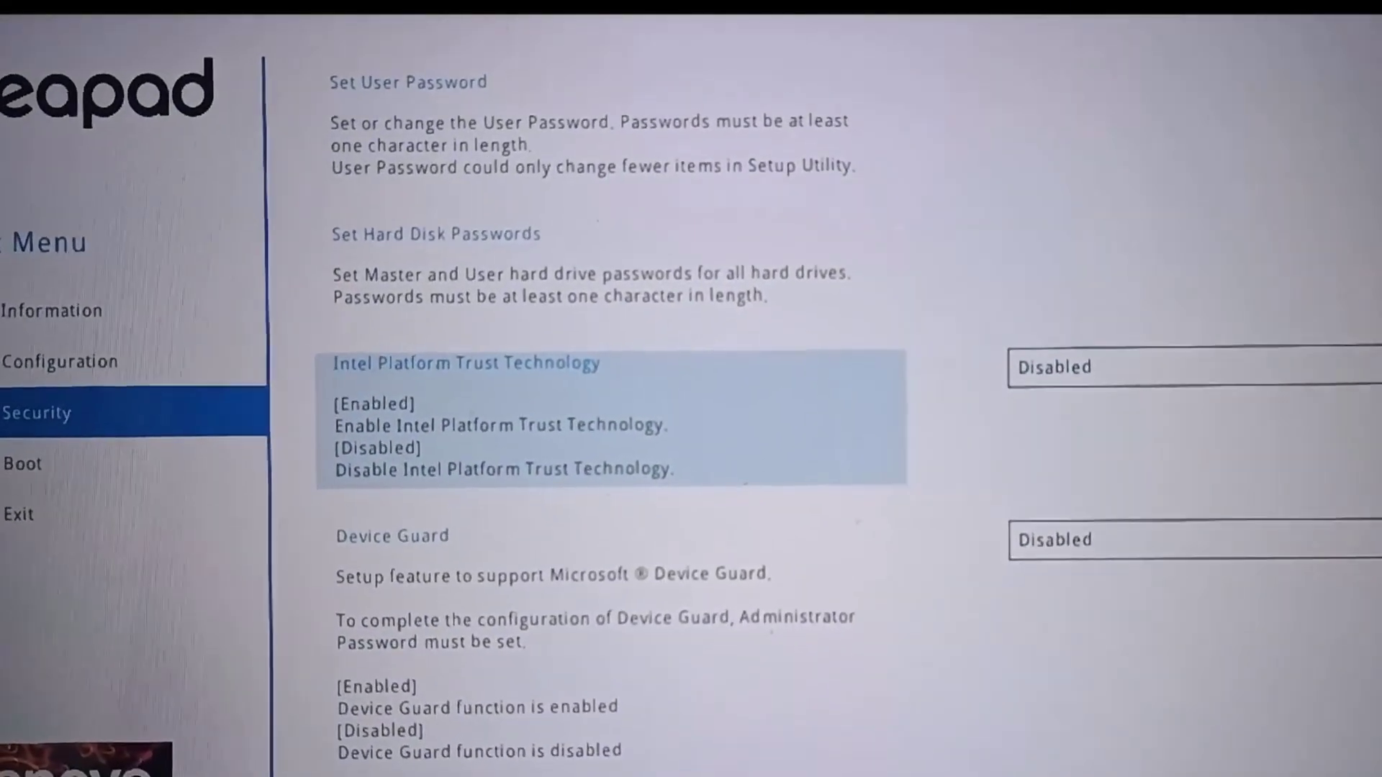
pyautogui.click(55, 505)
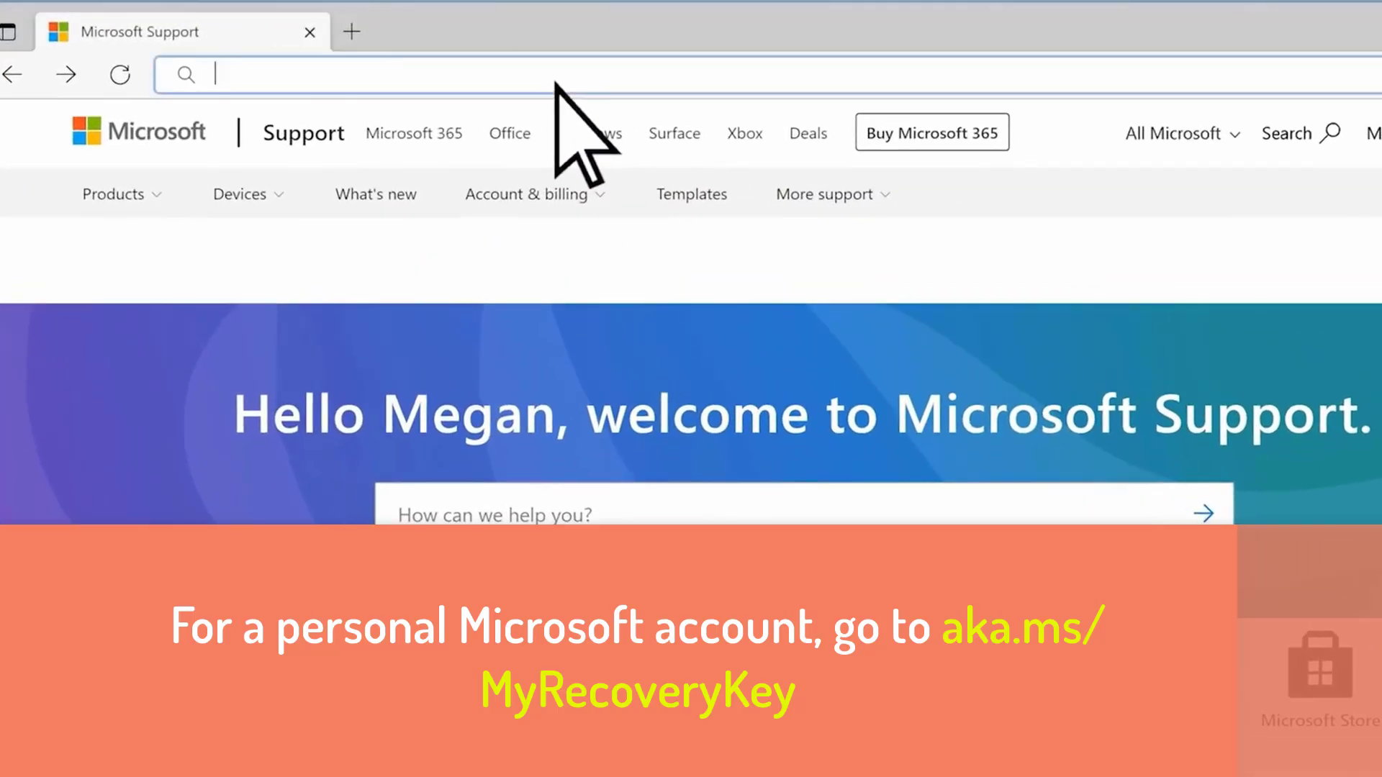
# Step: Go to aka.ms/MyRecoveryKey to list the account's BitLocker recovery keys
pyautogui.write('aka.ms/my')
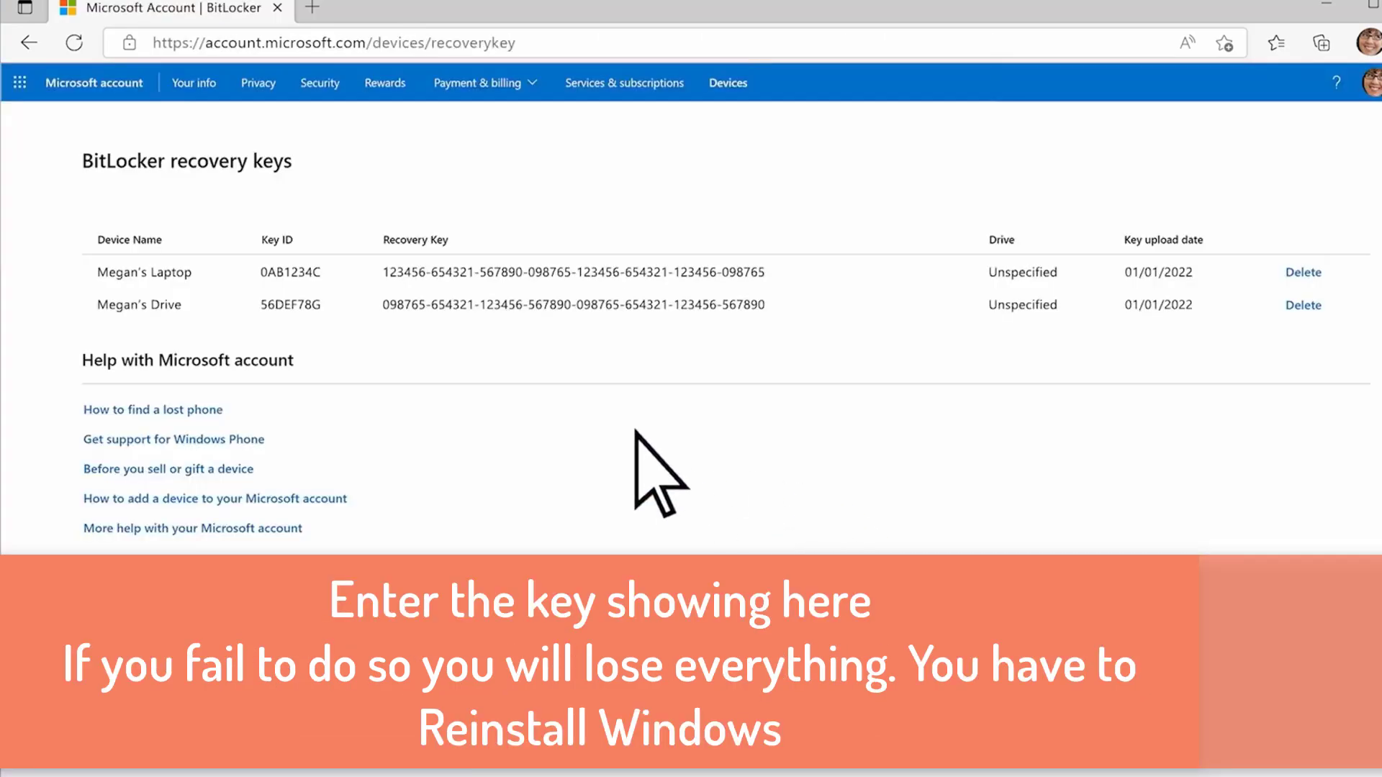
pyautogui.moveTo(524, 366)
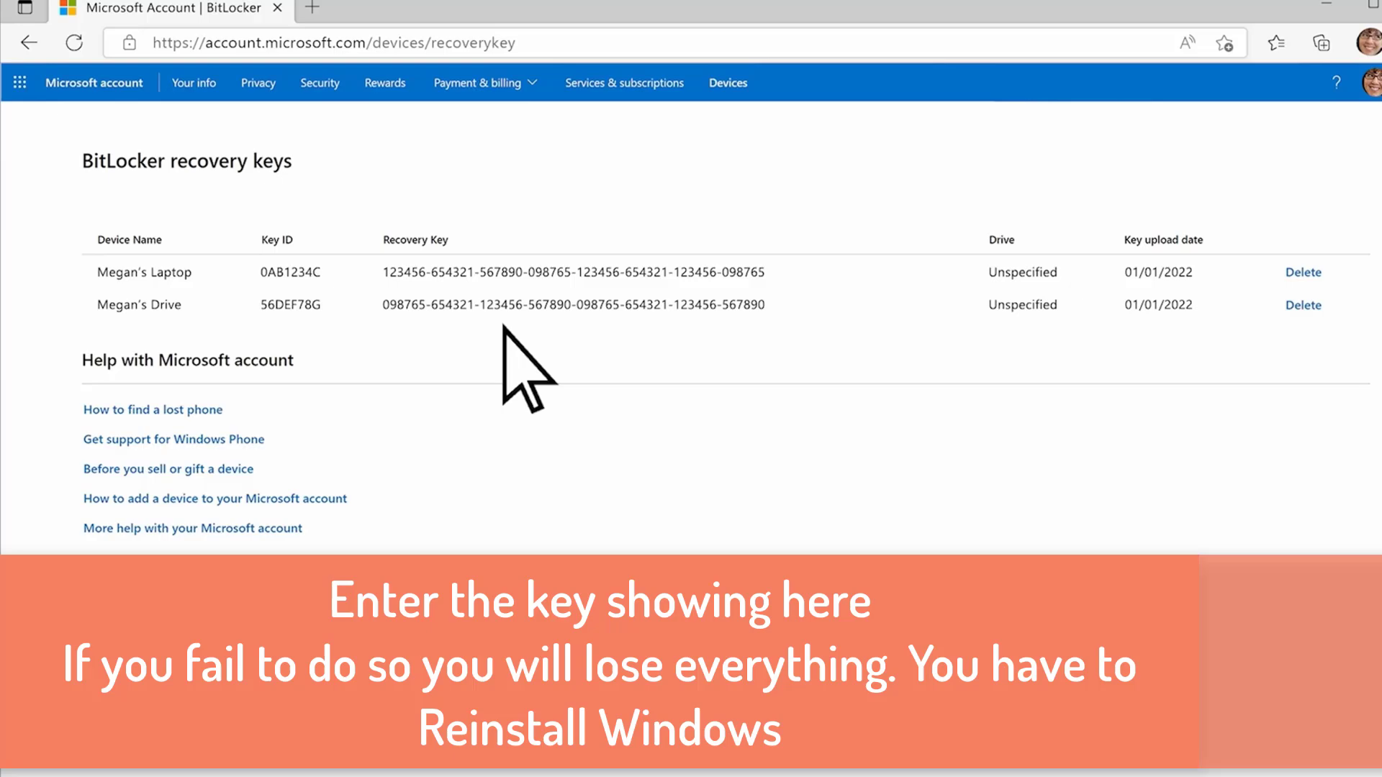